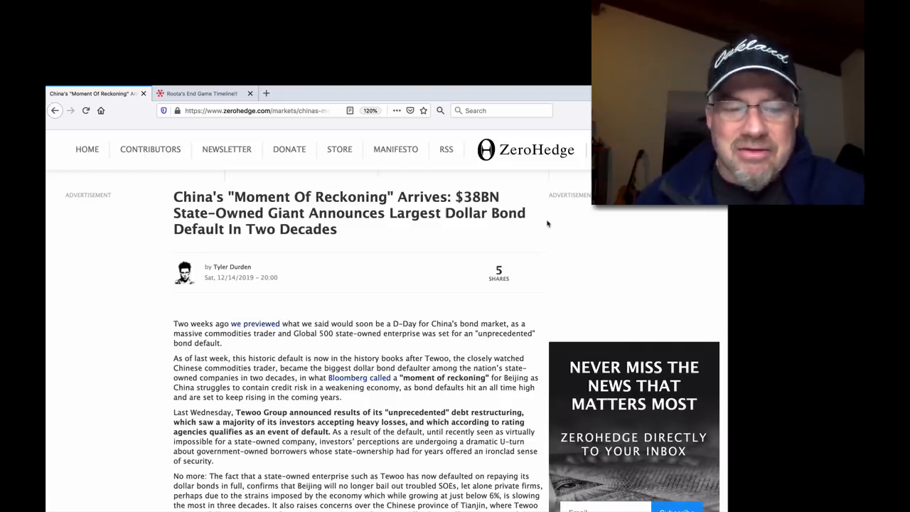
# Step: Scroll just past the byline to read the Tewoo article's opening paragraphs
pyautogui.scroll(-3)
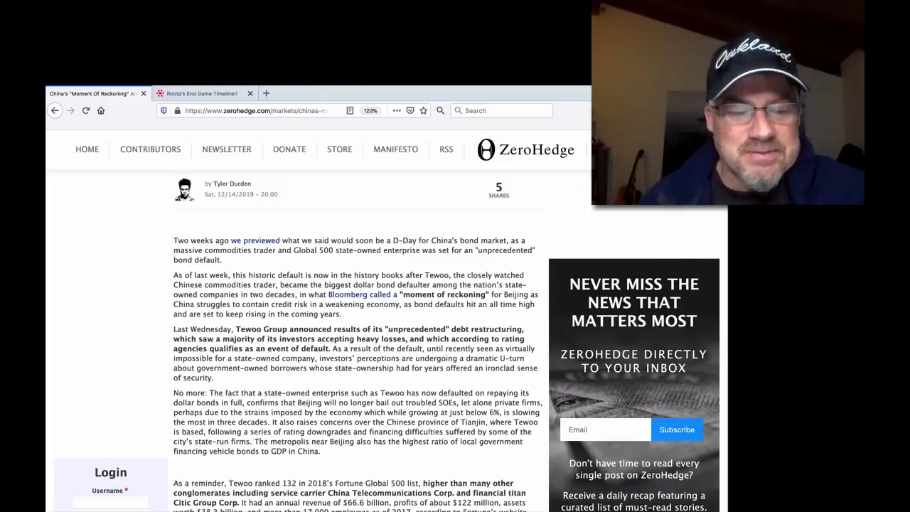
# Step: Scroll to the 'Defaults by China state-owned firms' bar chart
pyautogui.scroll(-3)
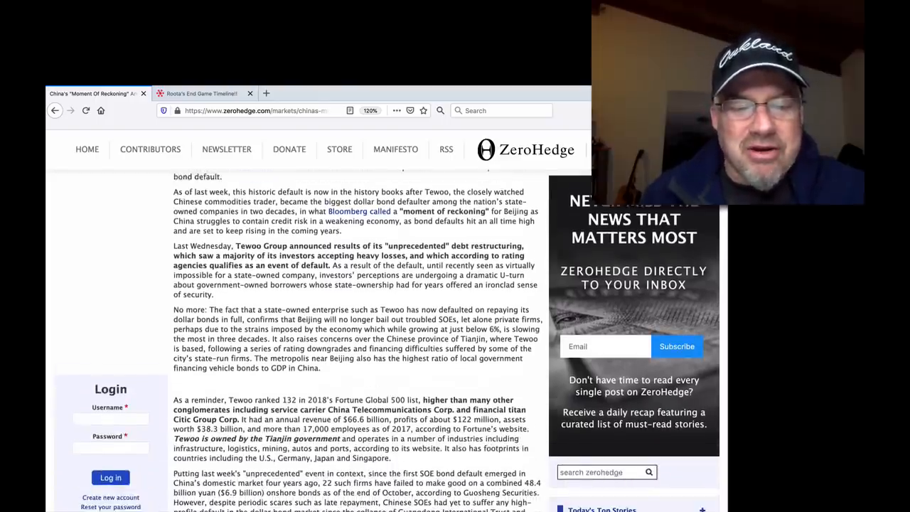
pyautogui.scroll(-3)
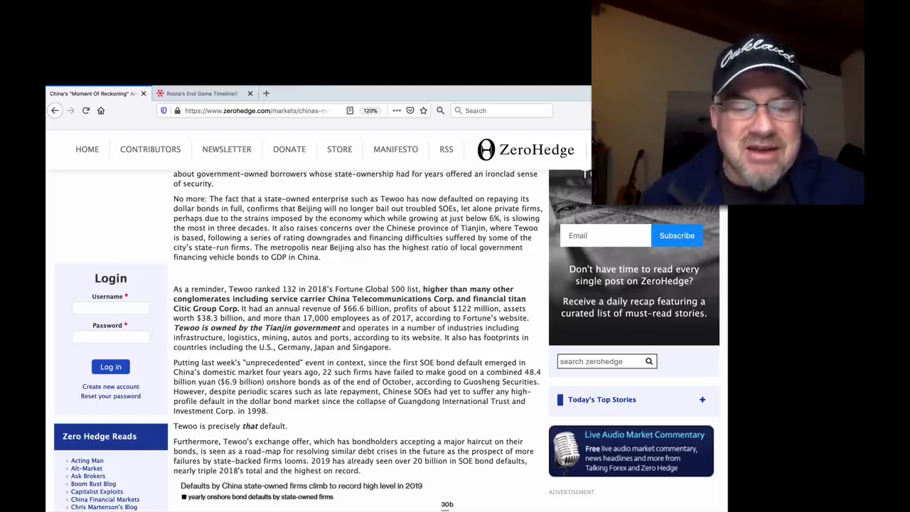
# Step: Scroll past the bar chart to the Tianjin State-owned Capital paragraph and bond price line chart
pyautogui.scroll(-3)
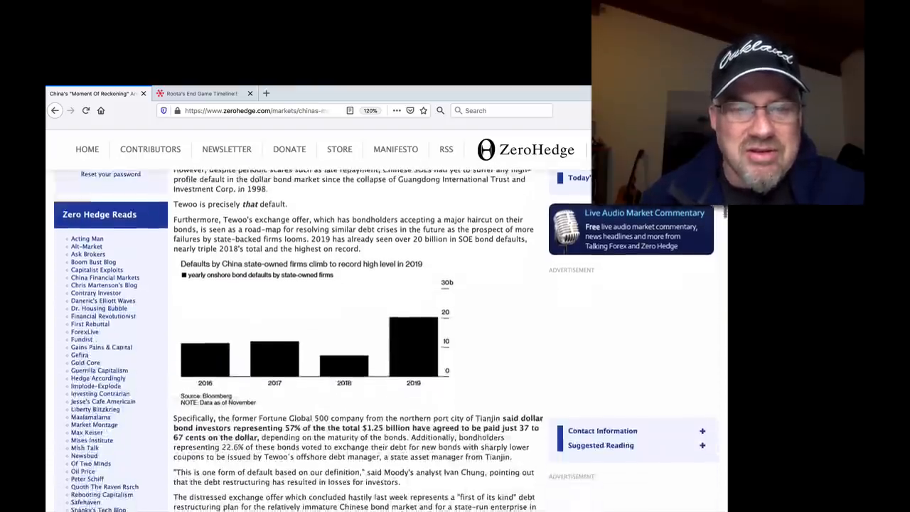
pyautogui.scroll(-3)
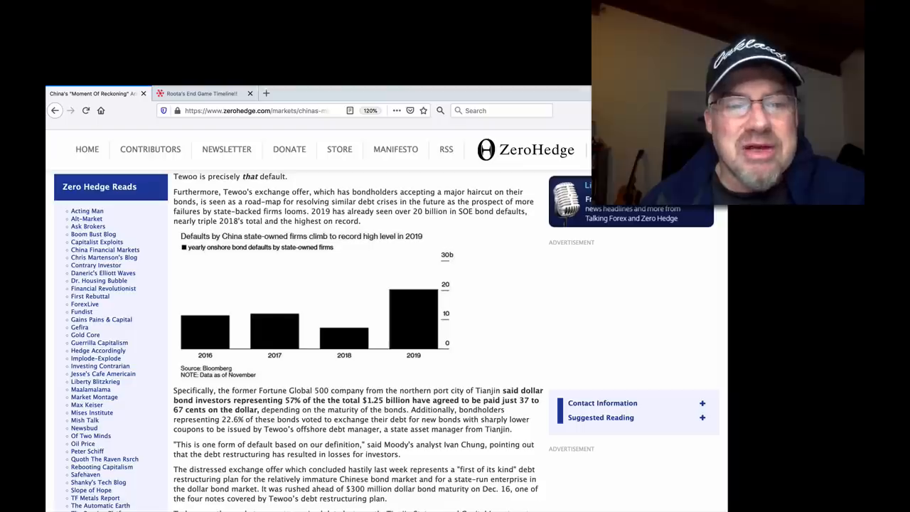
pyautogui.scroll(-3)
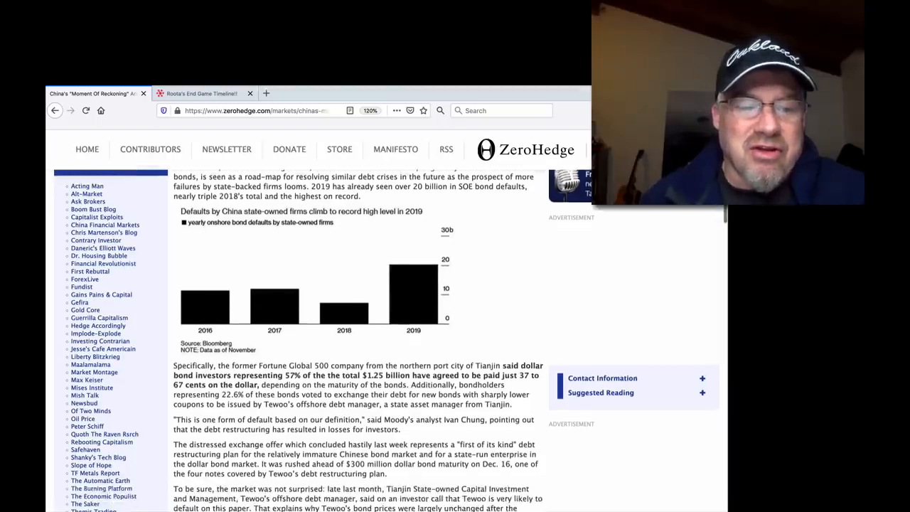
pyautogui.scroll(-3)
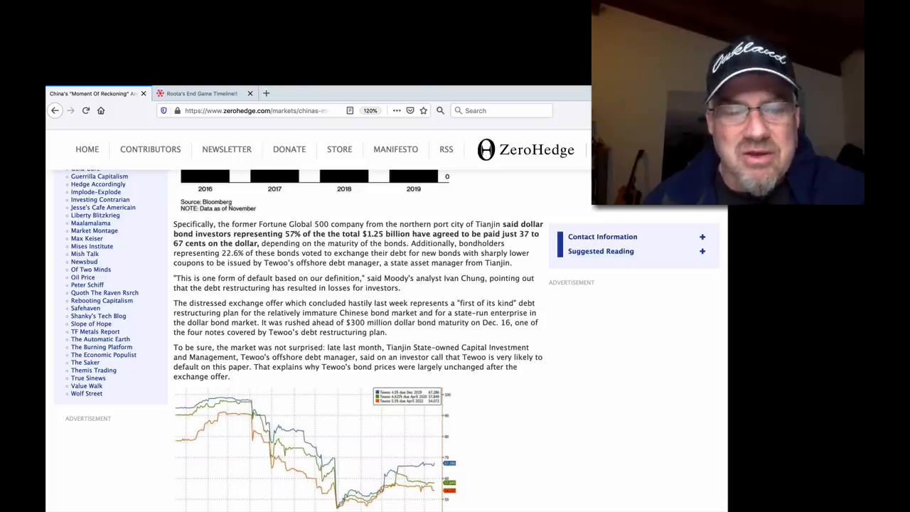
# Step: Scroll past the line chart to the analyst quotes and Bohai Steel Group paragraph
pyautogui.scroll(-3)
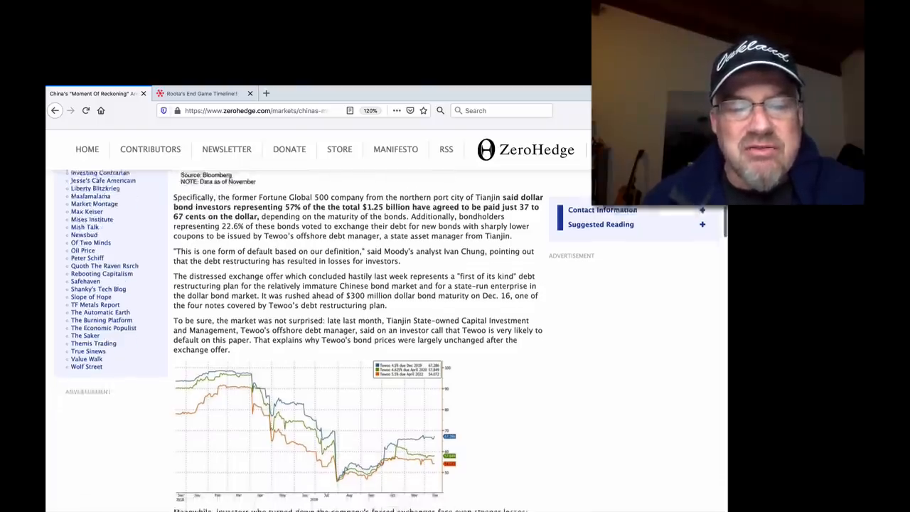
pyautogui.scroll(-3)
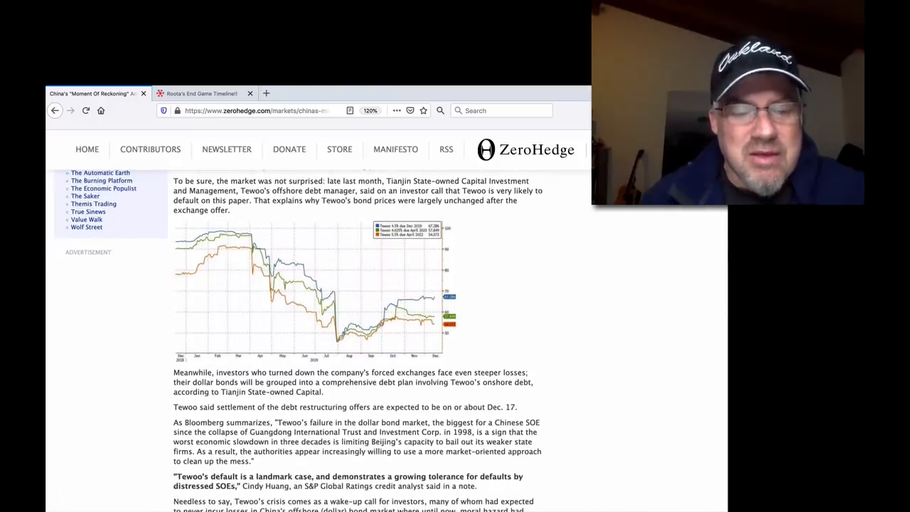
pyautogui.scroll(-3)
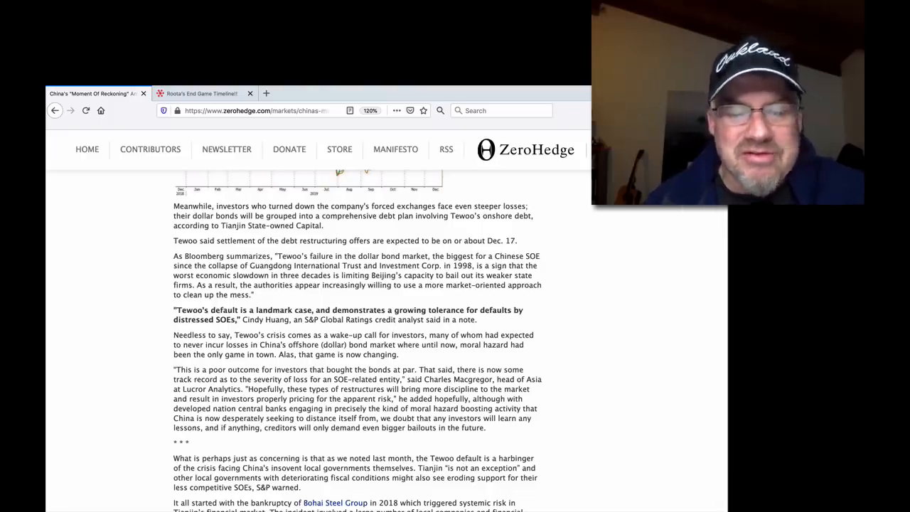
# Step: Scroll through the Bohai Steel paragraphs until the Tianjin GDP Growth Rate chart appears
pyautogui.scroll(-3)
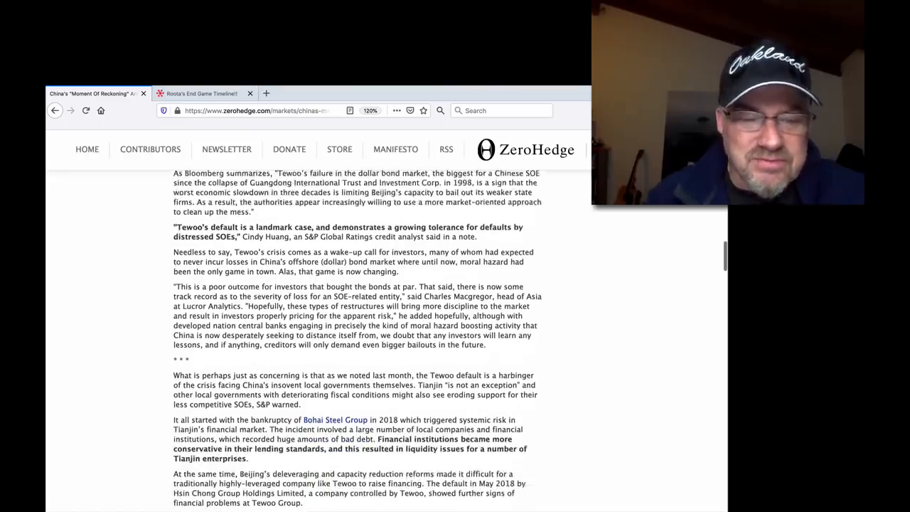
pyautogui.scroll(-3)
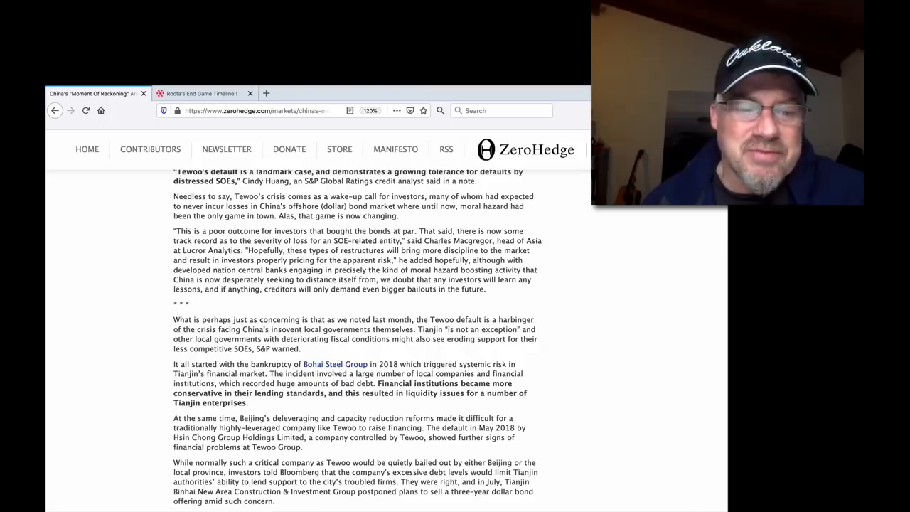
pyautogui.scroll(-3)
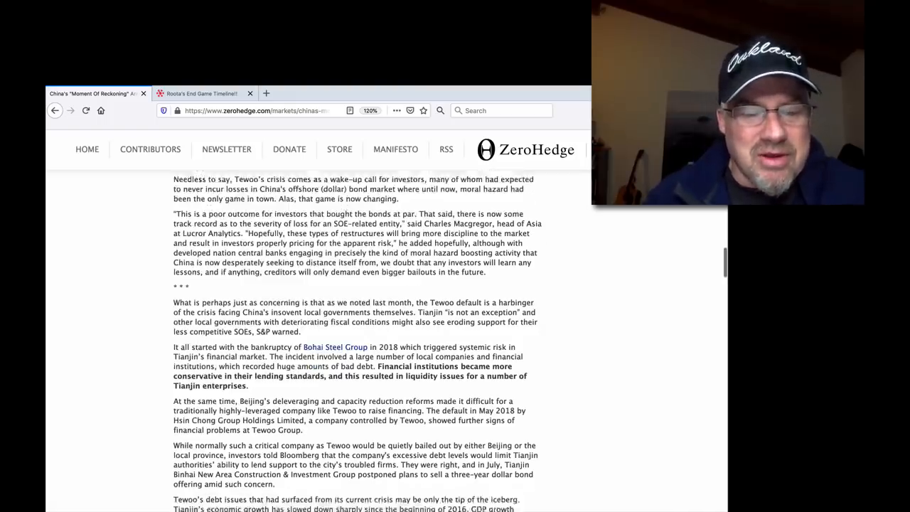
pyautogui.scroll(-3)
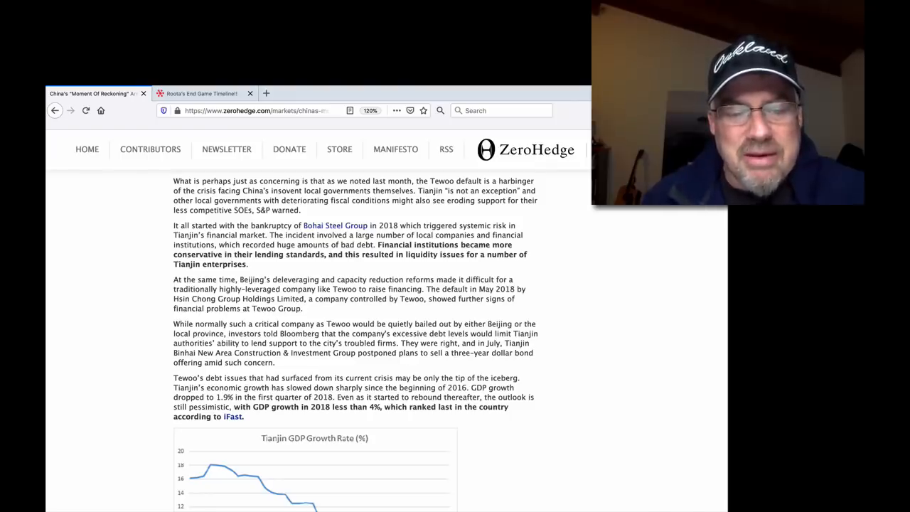
# Step: Scroll past the GDP chart to Moody's 600% liability-to-revenue paragraph and the Fiscal Revenue vs Debt chart
pyautogui.scroll(-3)
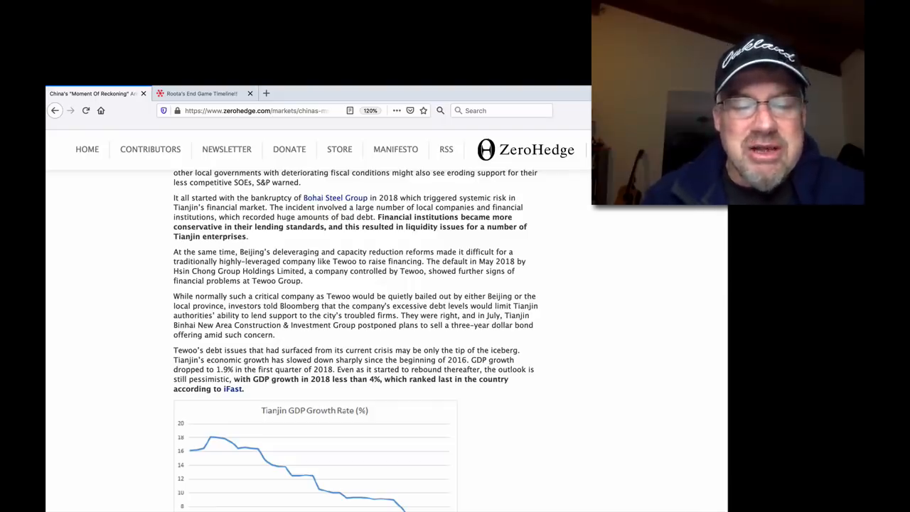
pyautogui.scroll(-3)
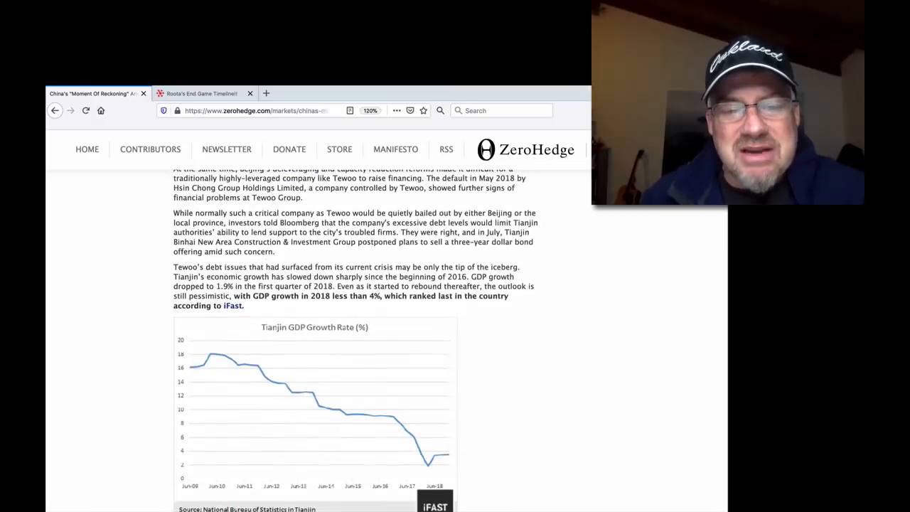
pyautogui.scroll(-3)
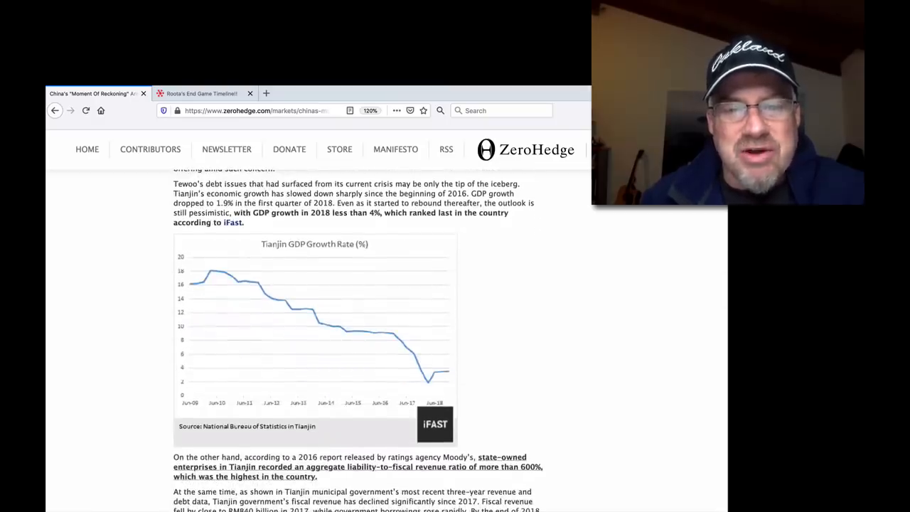
pyautogui.scroll(-3)
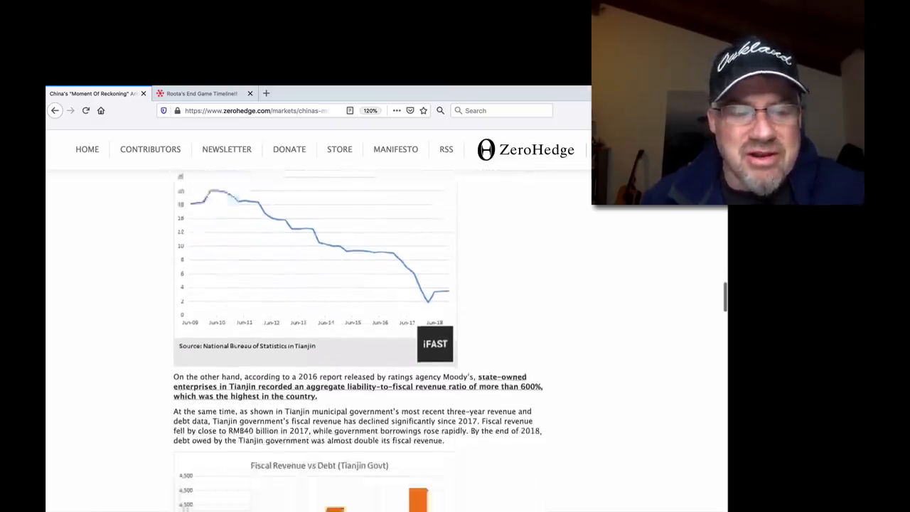
# Step: Scroll past the Fiscal Revenue vs Debt chart to Tianjin's failing-SOE paragraphs and Moody's 2020 outlook
pyautogui.scroll(-3)
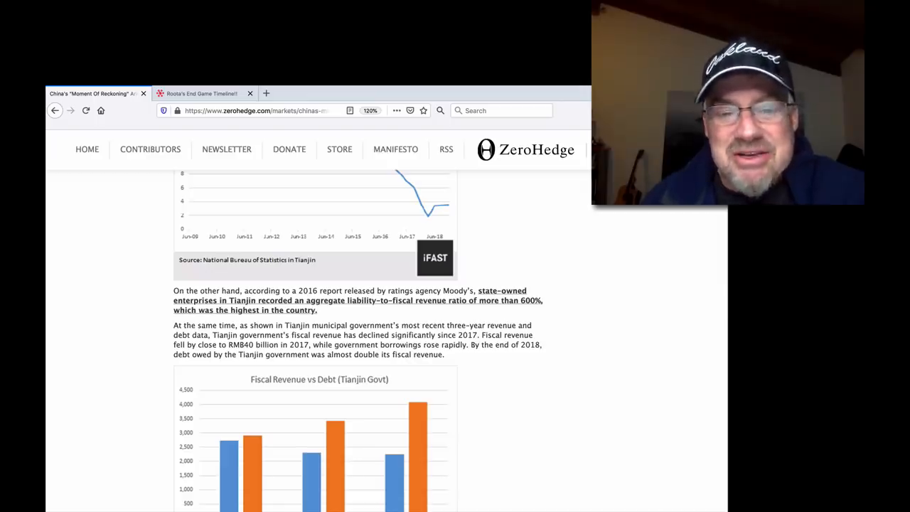
pyautogui.scroll(-3)
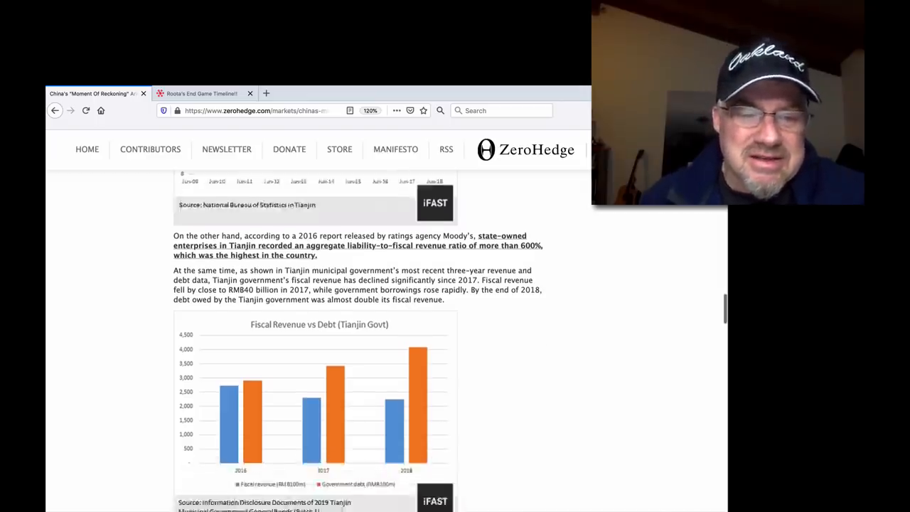
pyautogui.scroll(-3)
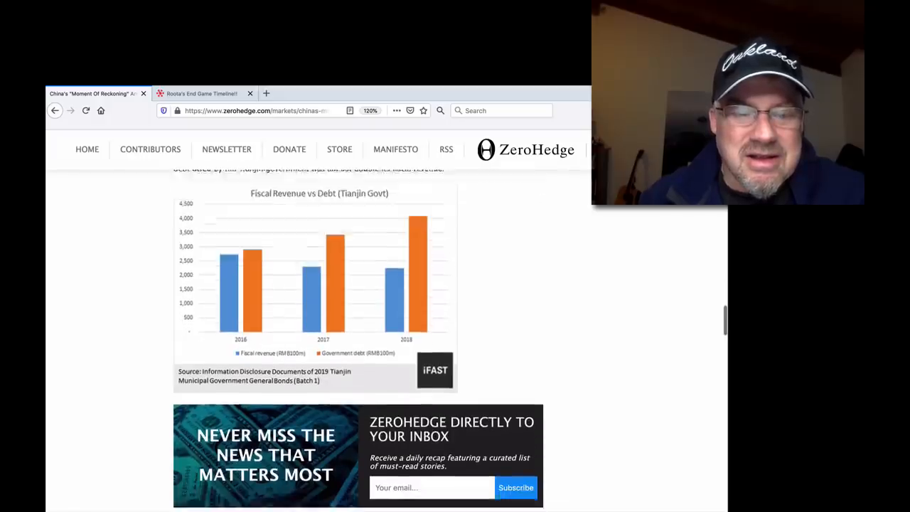
pyautogui.scroll(-3)
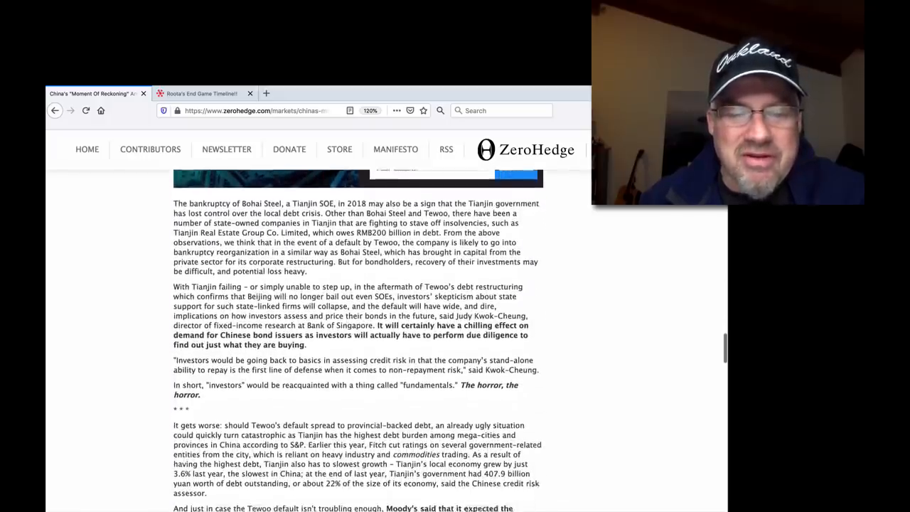
pyautogui.scroll(-3)
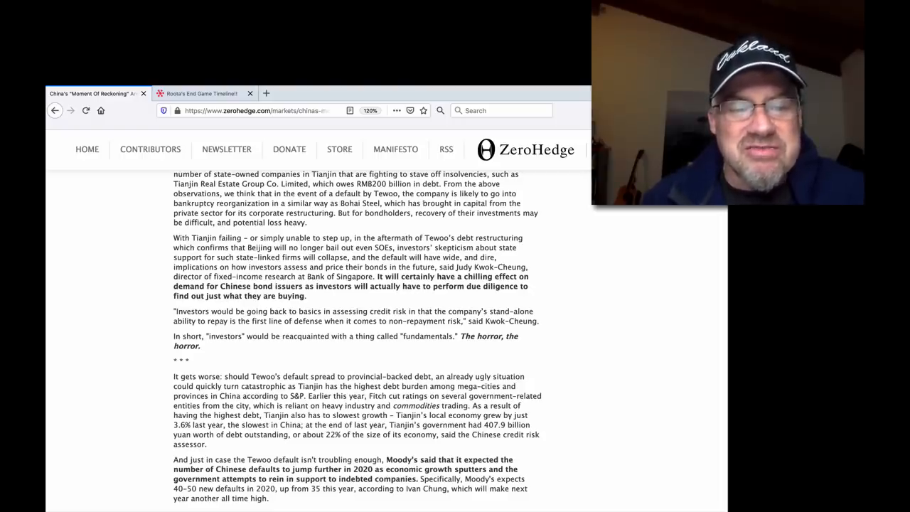
# Step: Scroll past the Almost There chart to the article's end above Sponsored Financial Content
pyautogui.scroll(-3)
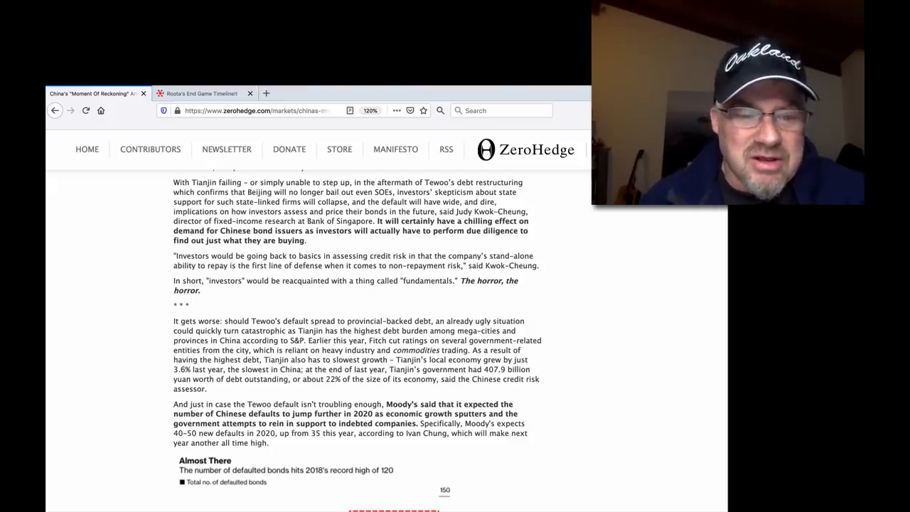
pyautogui.scroll(-3)
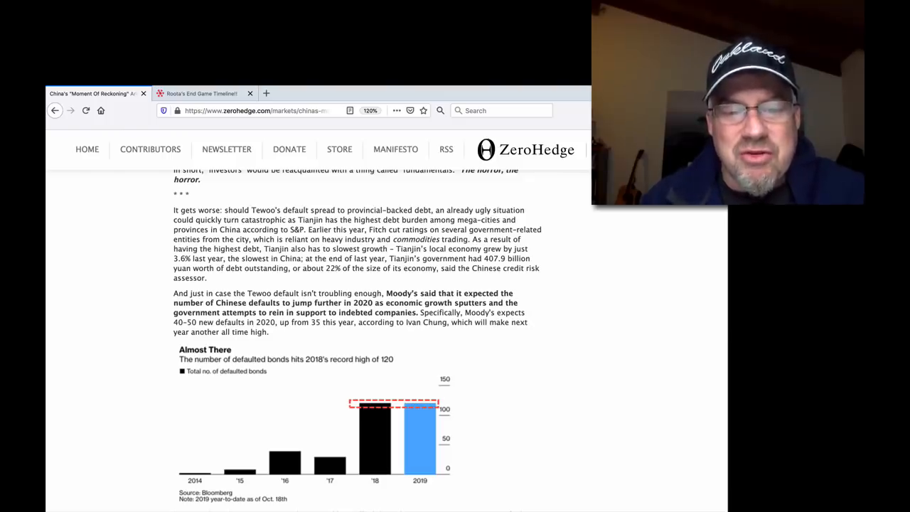
pyautogui.scroll(-3)
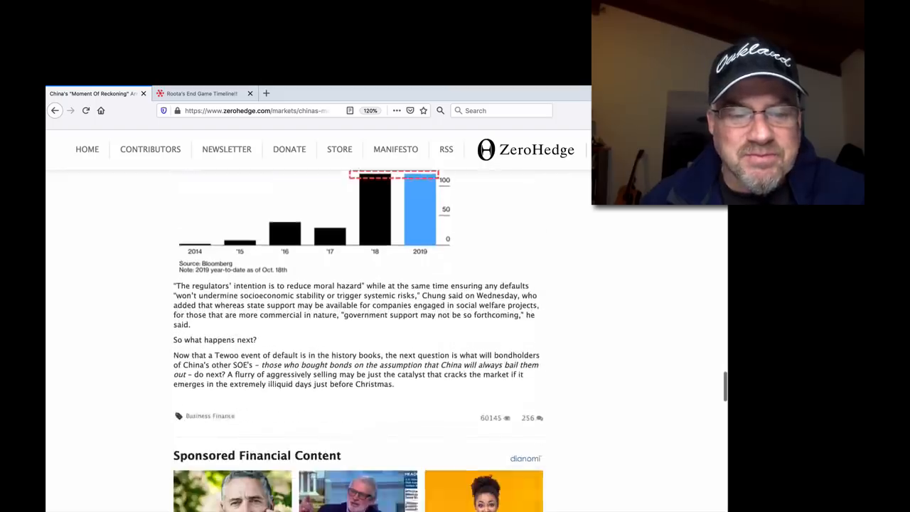
pyautogui.scroll(-3)
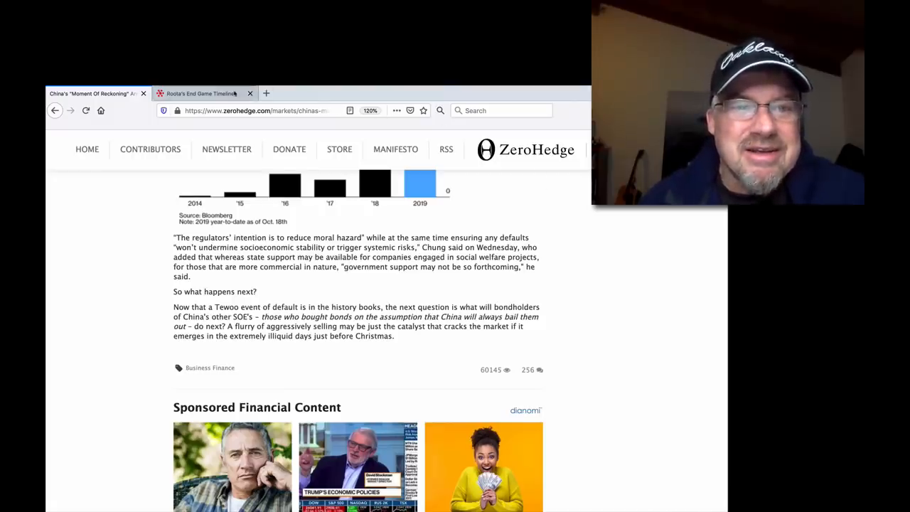
# Step: Switch to the Road to Roota tab and scroll through the End Game Timeline #1 and #2 videos
pyautogui.click(202, 94)
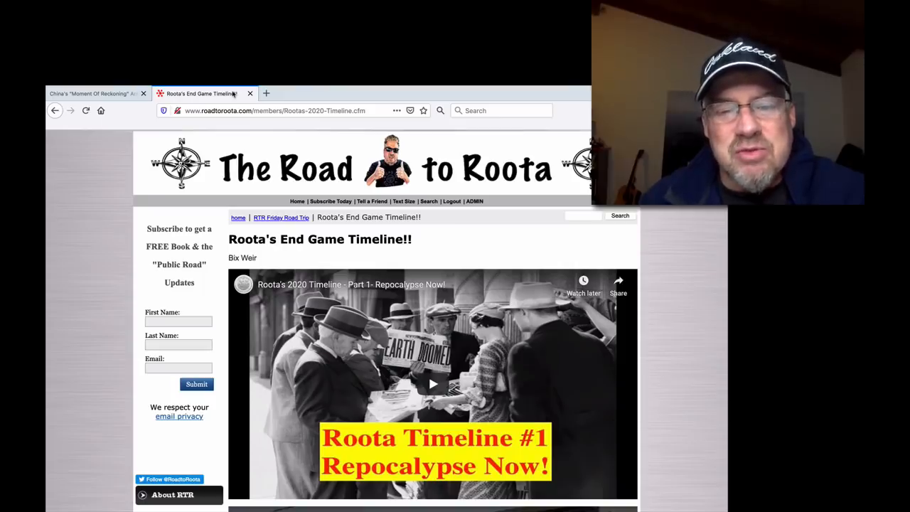
pyautogui.scroll(-3)
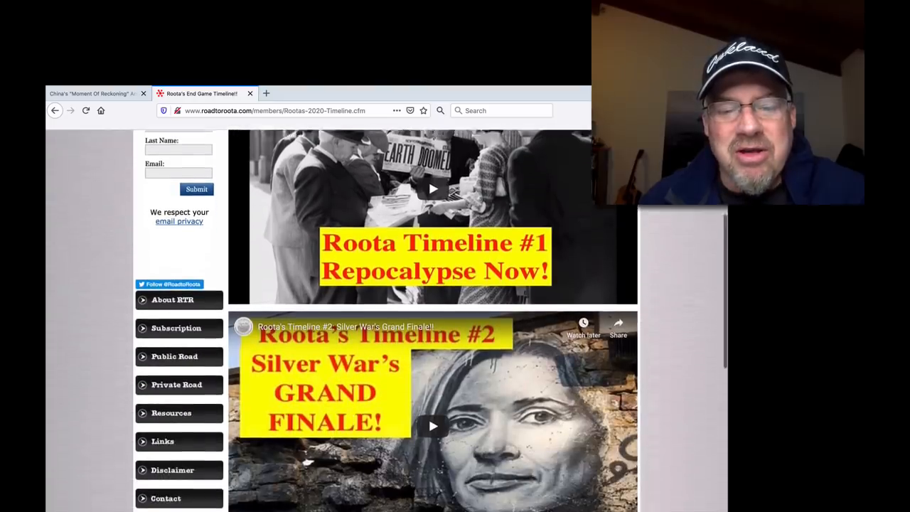
pyautogui.scroll(-3)
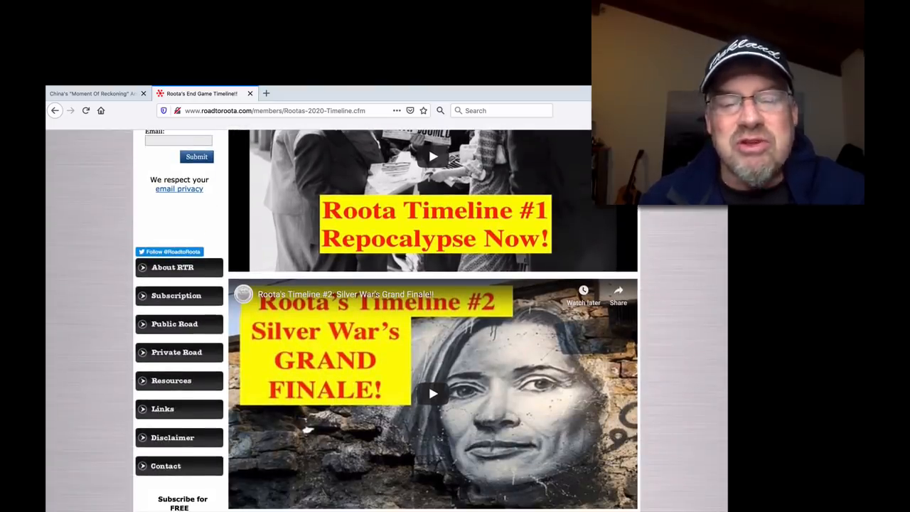
pyautogui.scroll(-3)
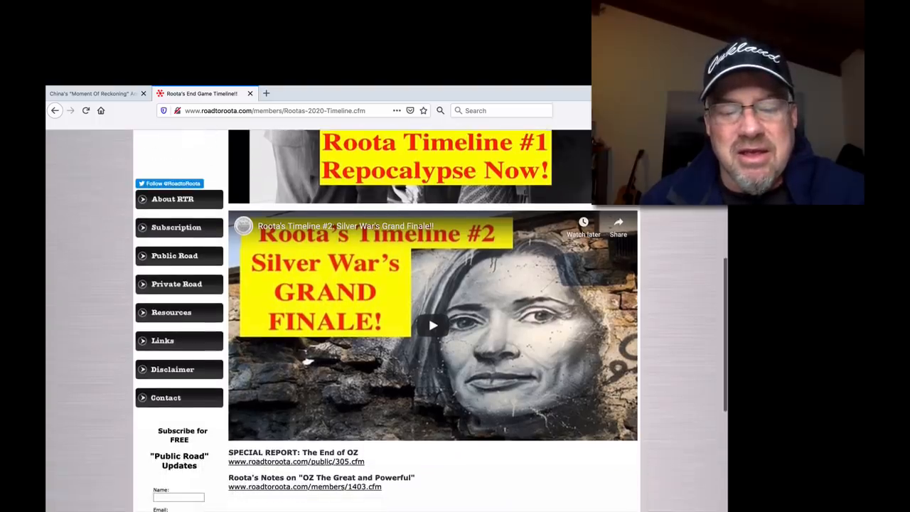
pyautogui.scroll(3)
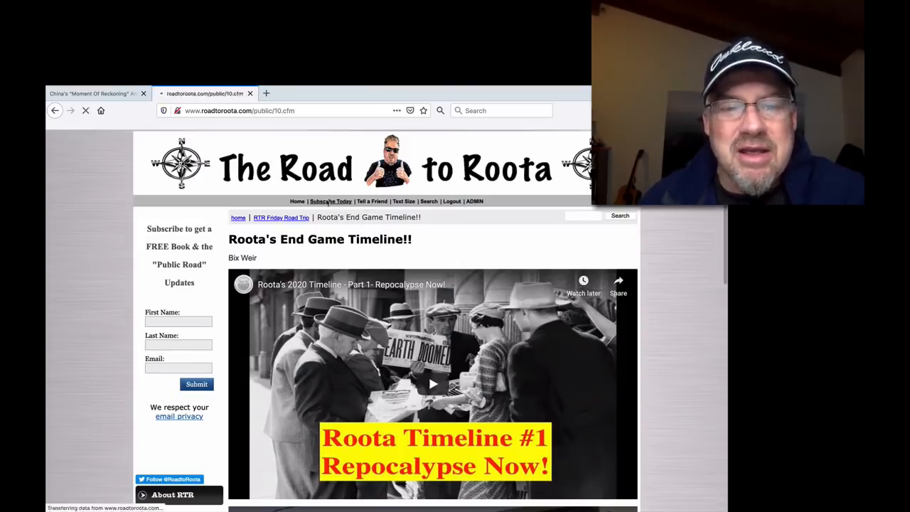
# Step: Show the Join The Private Road subscription page via Subscribe Today and scroll through it
pyautogui.click(330, 202)
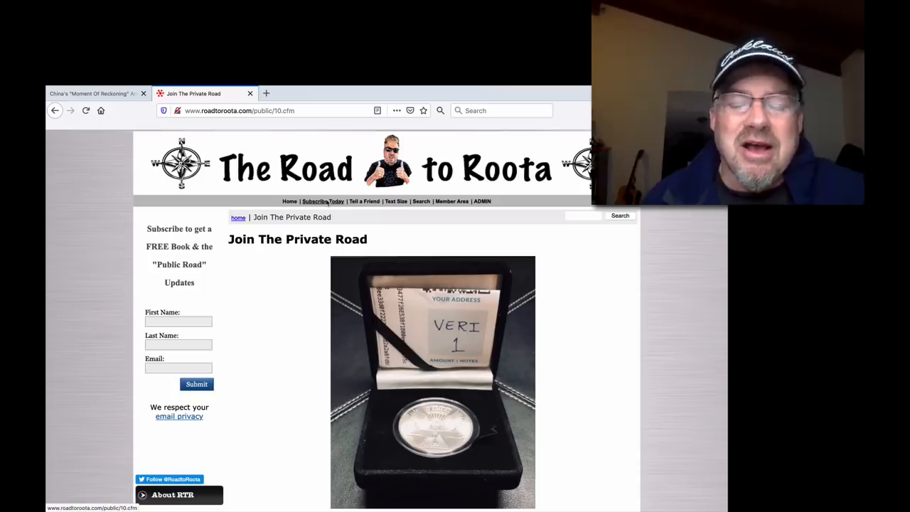
pyautogui.scroll(3)
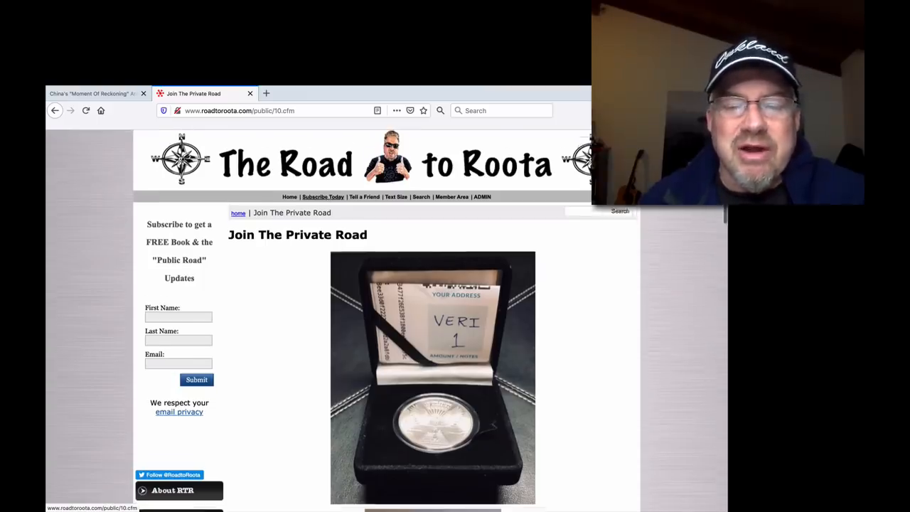
pyautogui.scroll(-3)
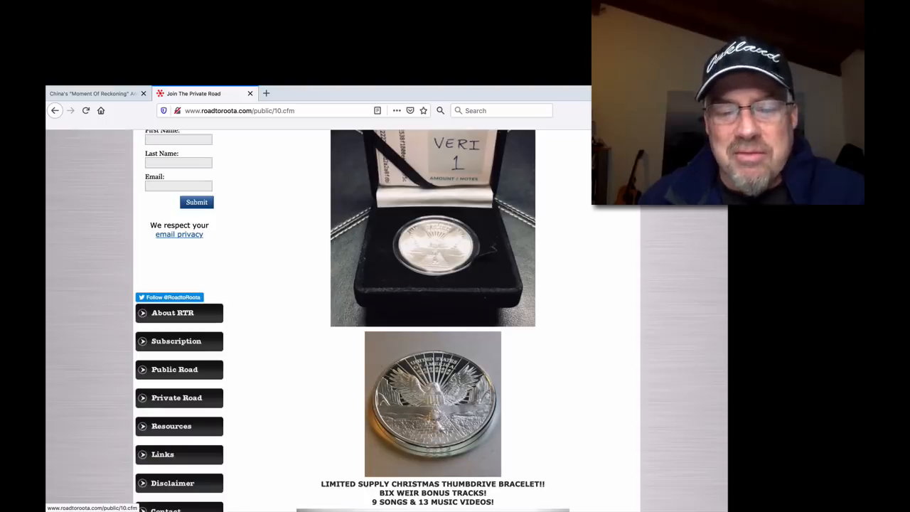
pyautogui.scroll(3)
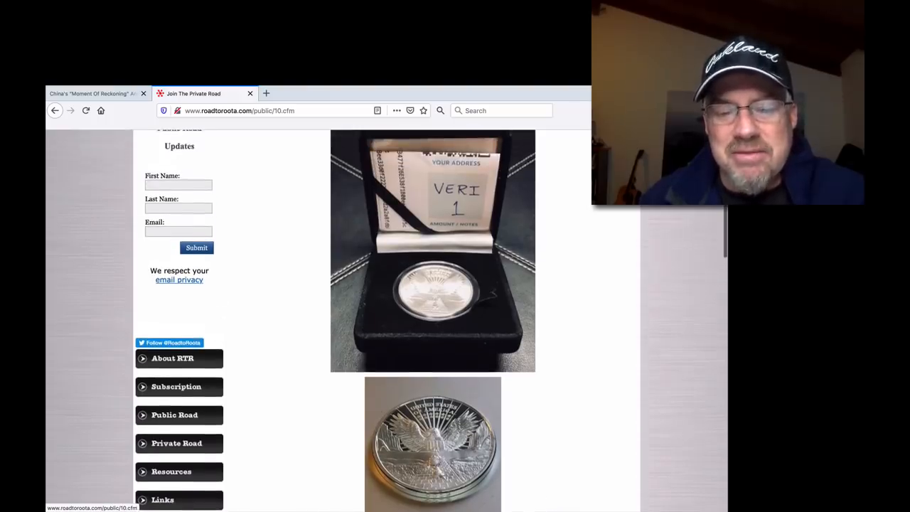
pyautogui.scroll(-3)
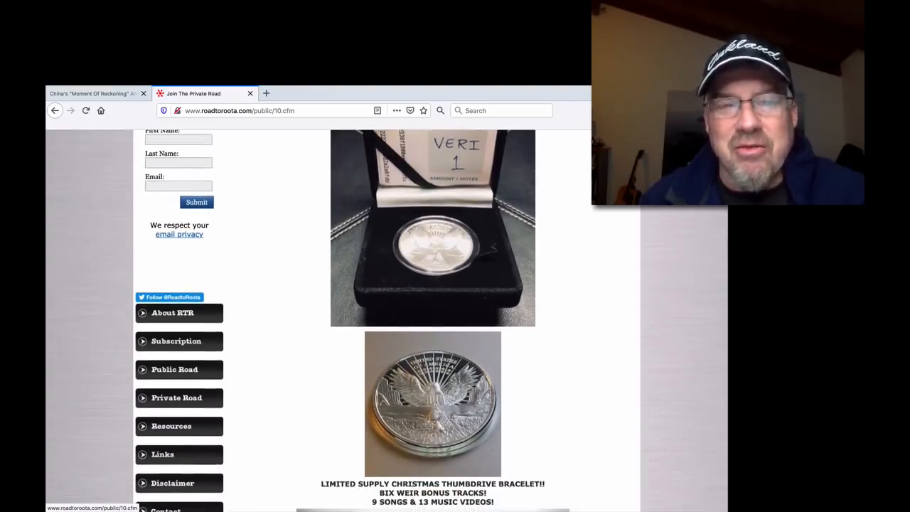
pyautogui.scroll(3)
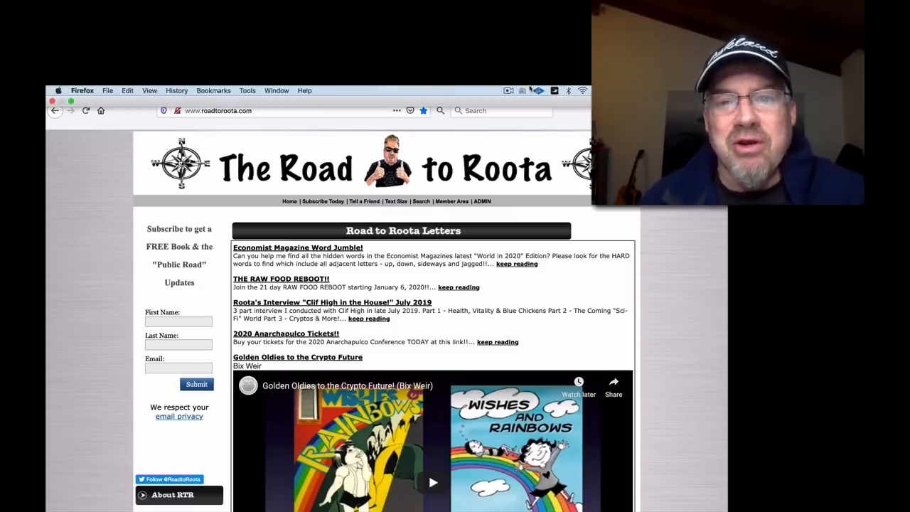
# Step: Go to the roadtoroota.com home page with its Road to Roota Letters
pyautogui.click(509, 91)
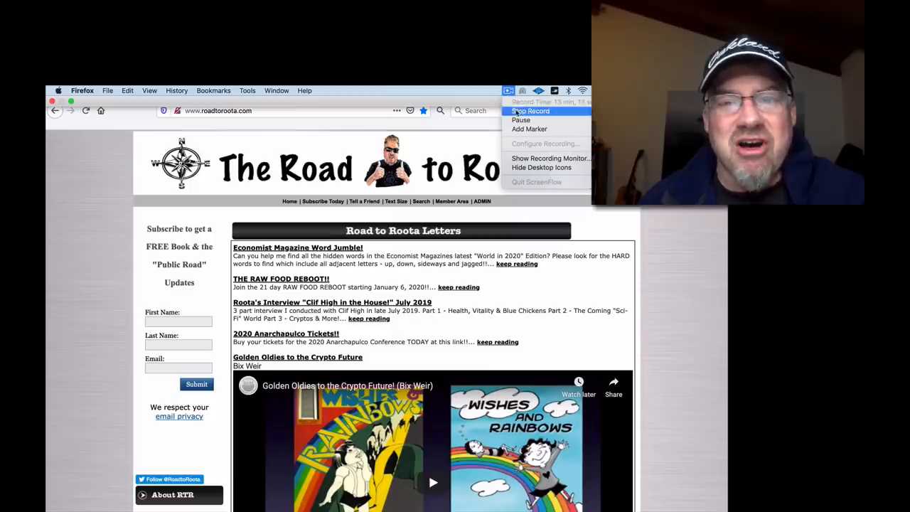